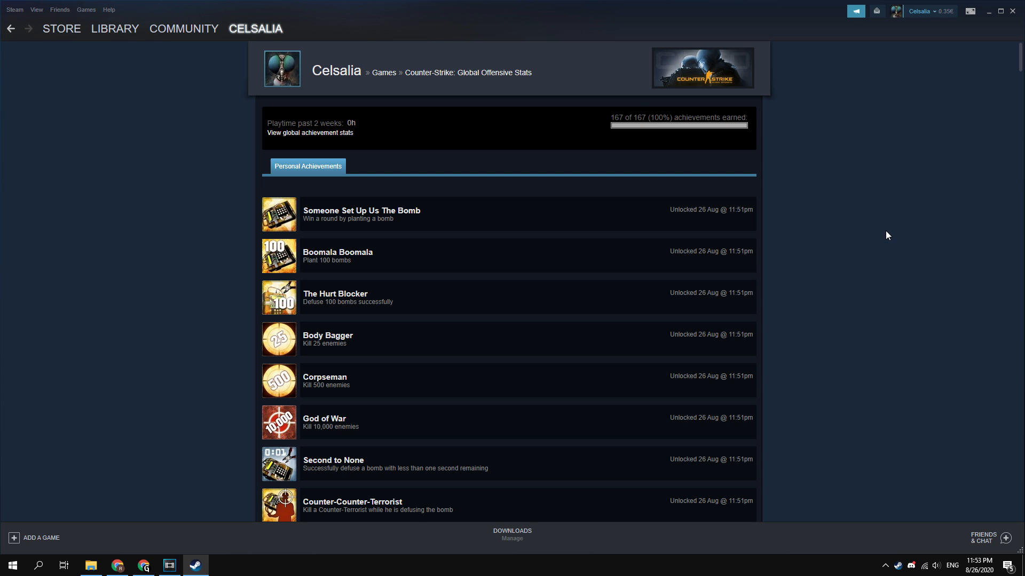
mouse_move(984, 213)
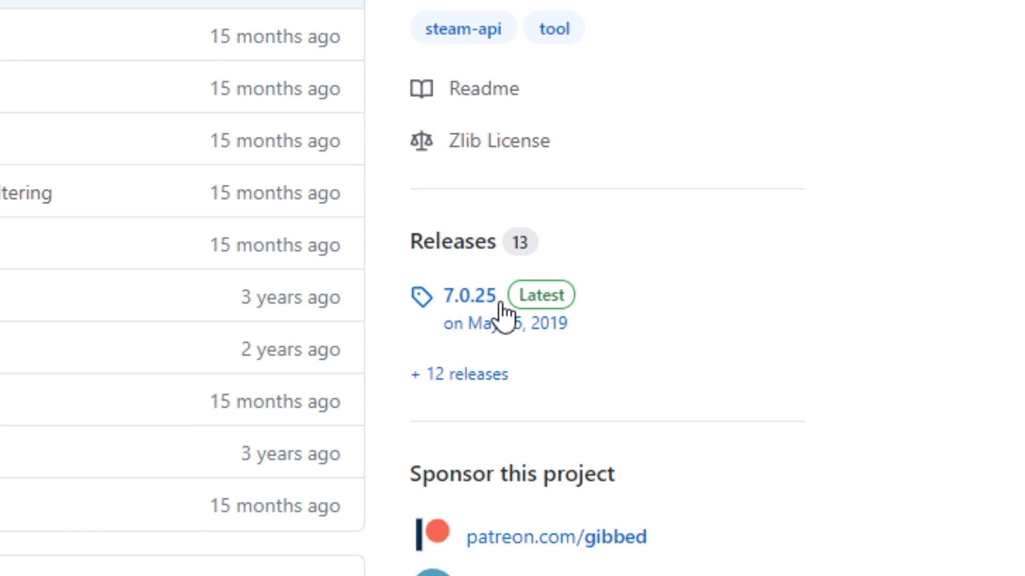
- Open the 7.0.25 Latest release of Steam Achievement Manager on GitHub
click(468, 295)
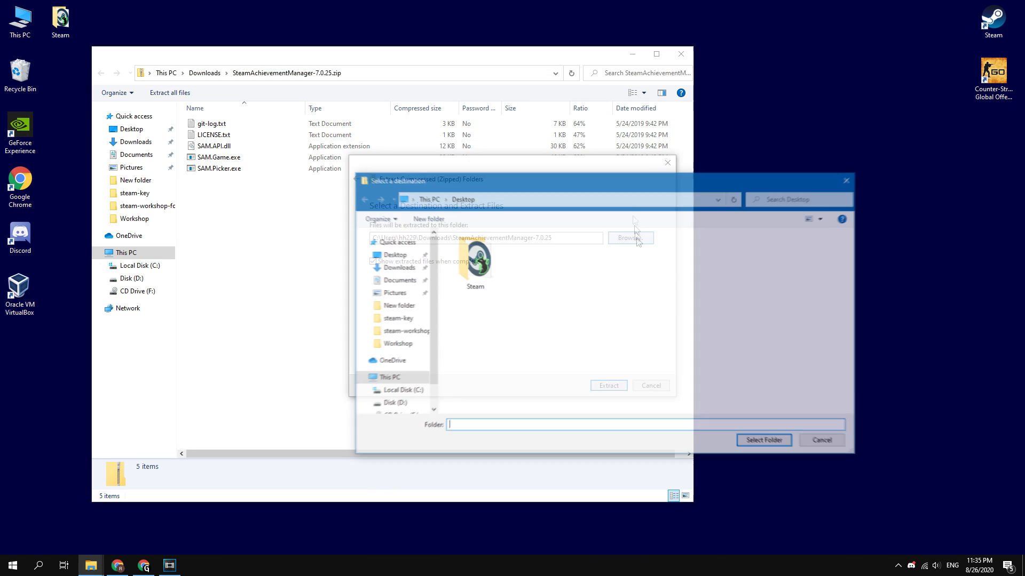
- Extract the five SAM files to a Desktop folder and close the zip window
click(607, 386)
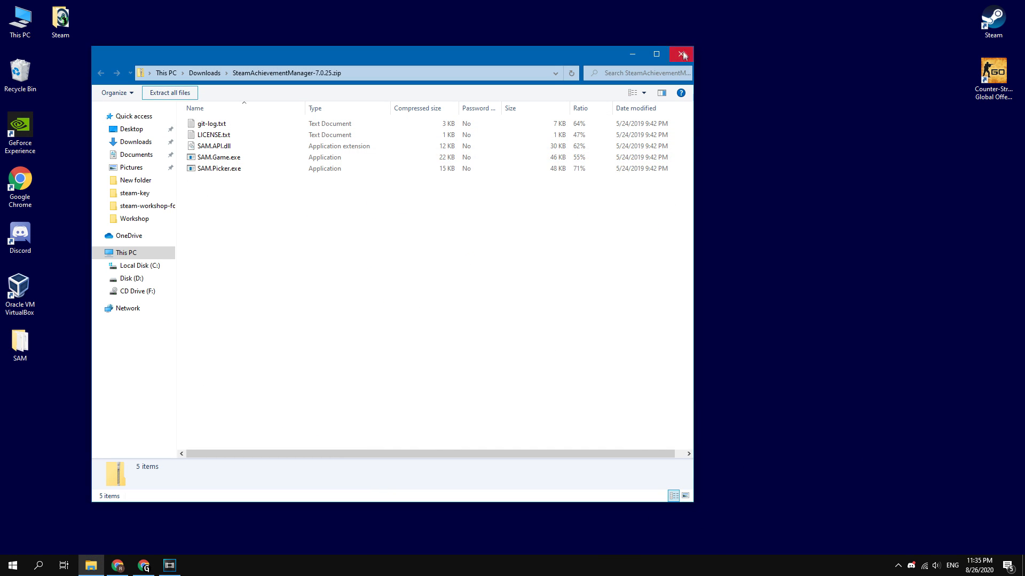
click(680, 54)
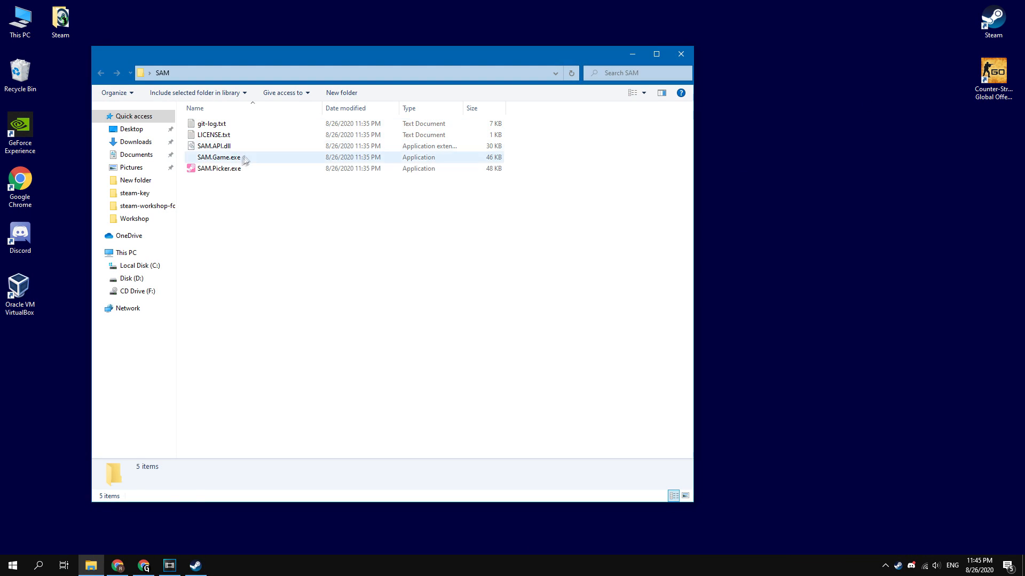
- Launch SAM.Picker.exe, pick Counter-Strike: Global Offensive, and allow the editor to run
double_click(218, 168)
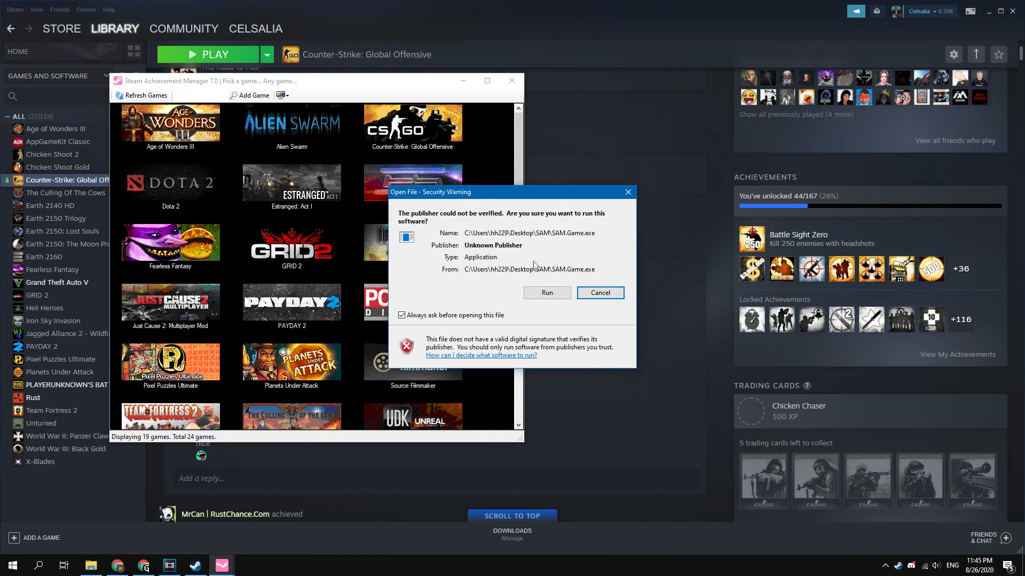
click(546, 293)
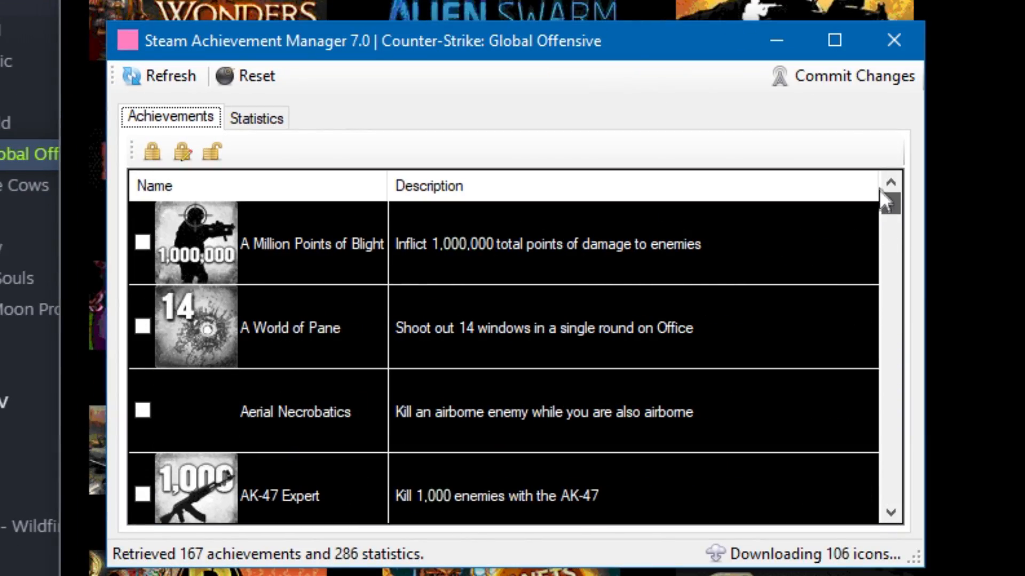
mouse_move(211, 152)
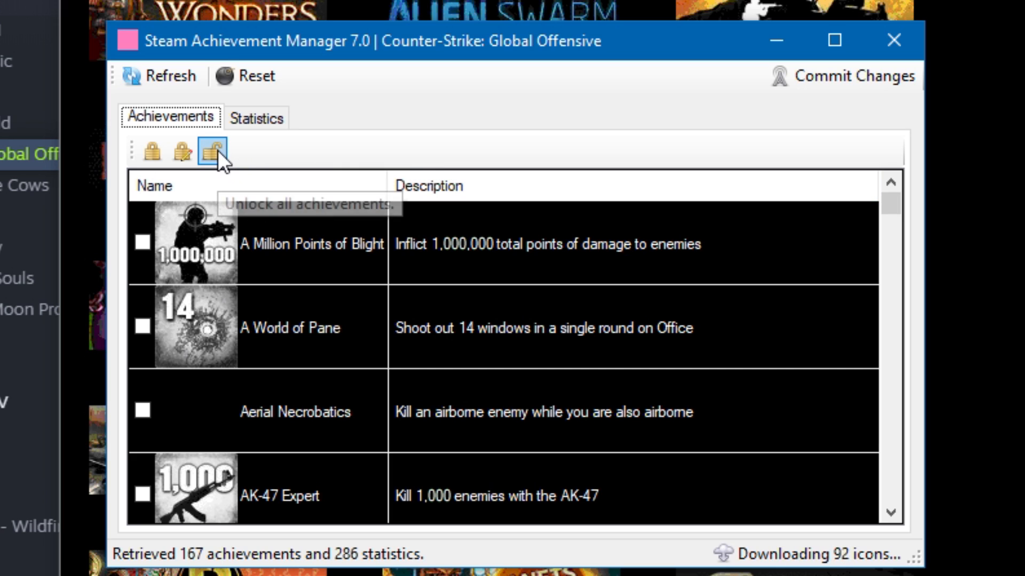
- Unlock all CS:GO achievements, commit changes, and confirm 167 of 167 on Steam
click(212, 152)
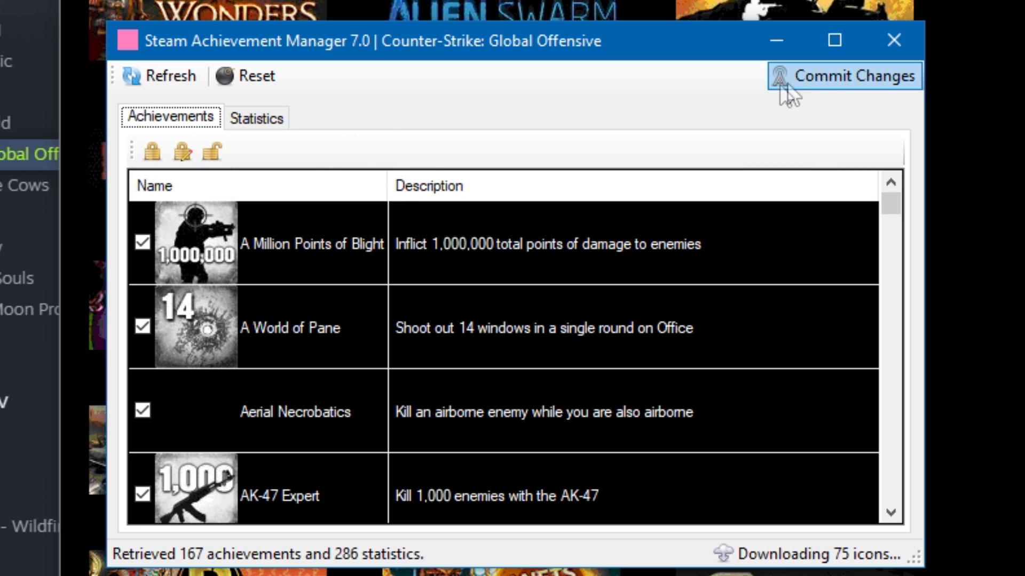
click(850, 76)
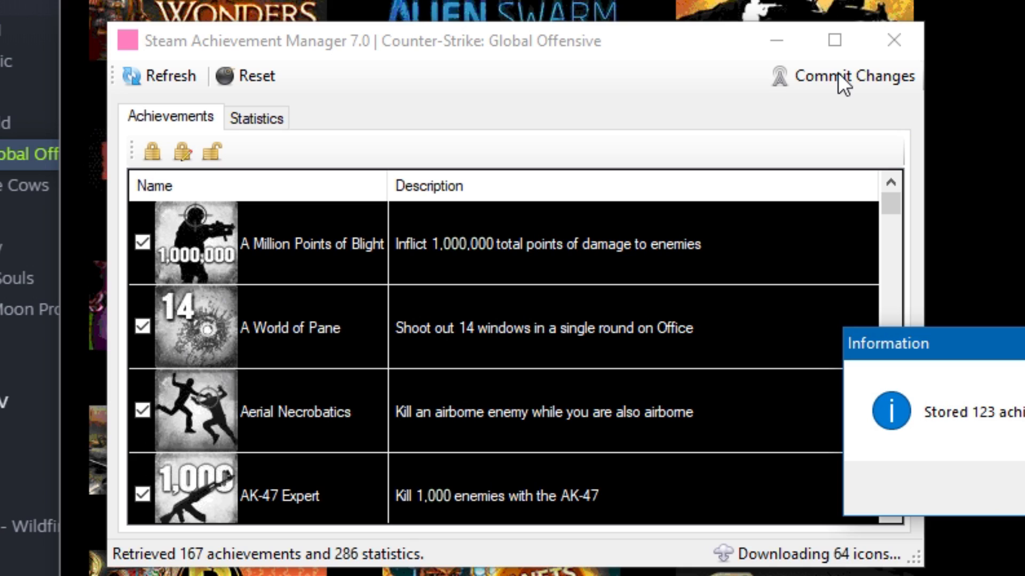
click(843, 76)
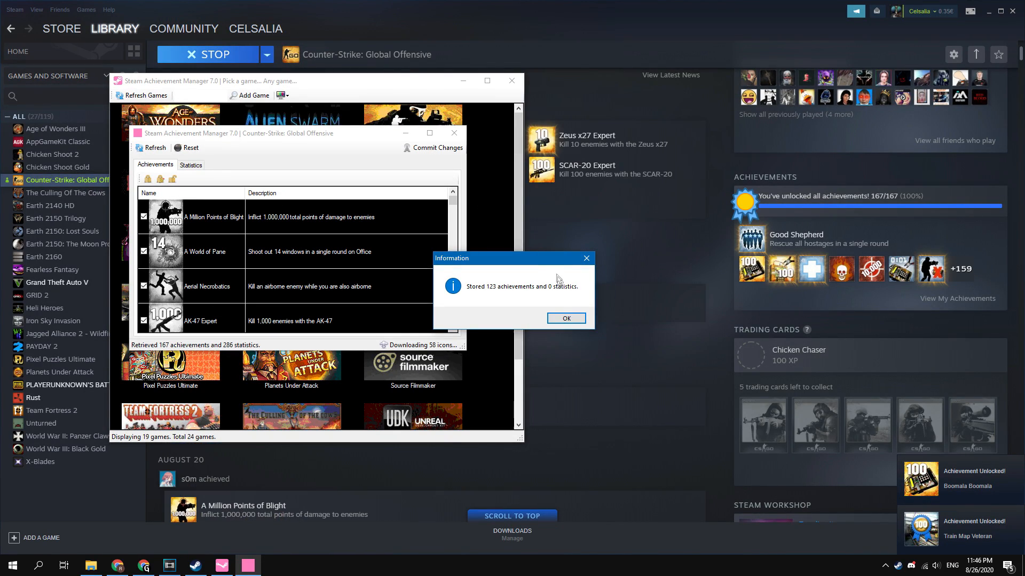
click(565, 318)
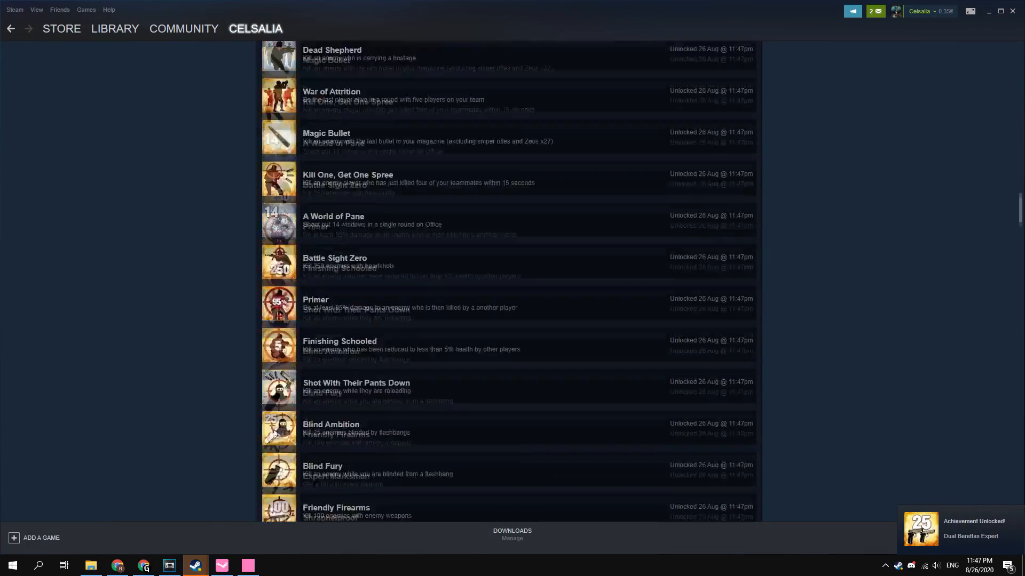
scroll(down, 3)
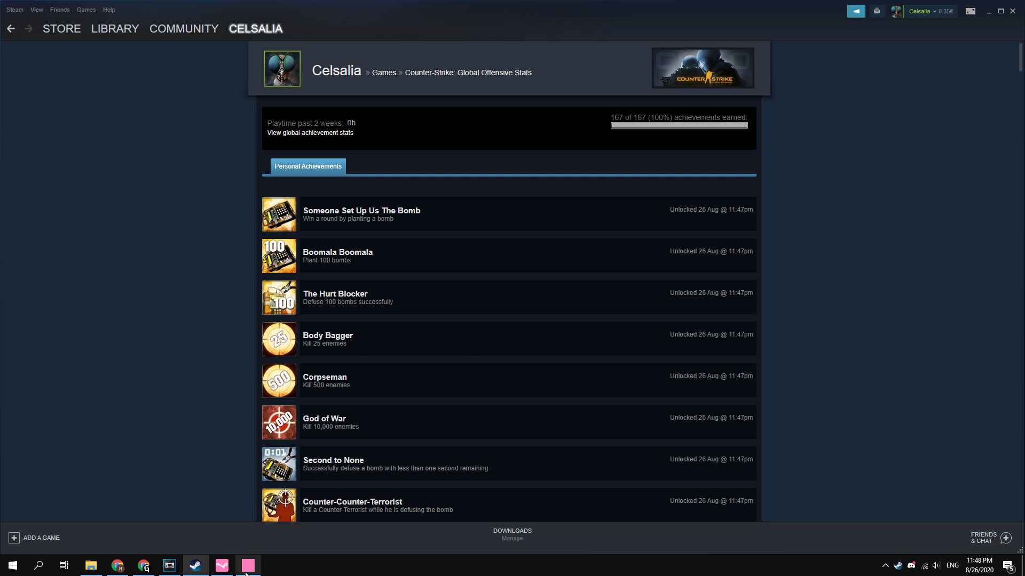
- Lock everything, tick A World of Pane, Aerial Necrobatics, AK-47 Expert, AUG Expert, and commit
click(247, 566)
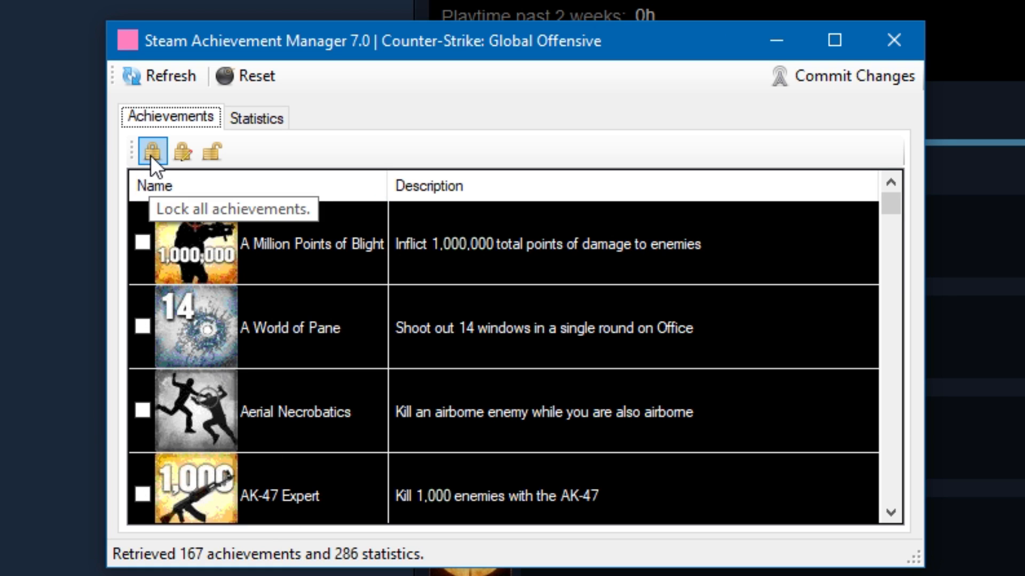
click(854, 76)
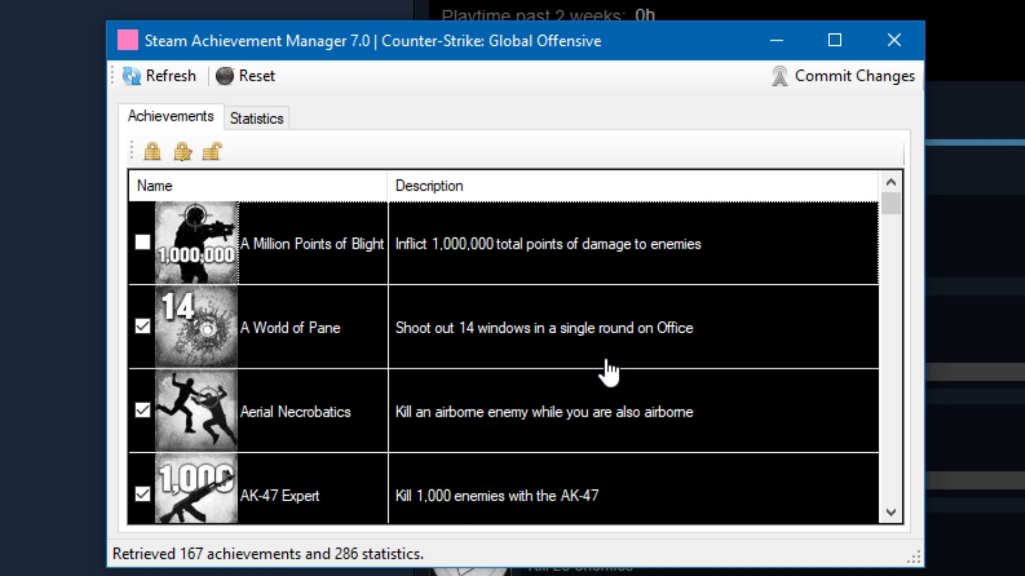
scroll(down, 3)
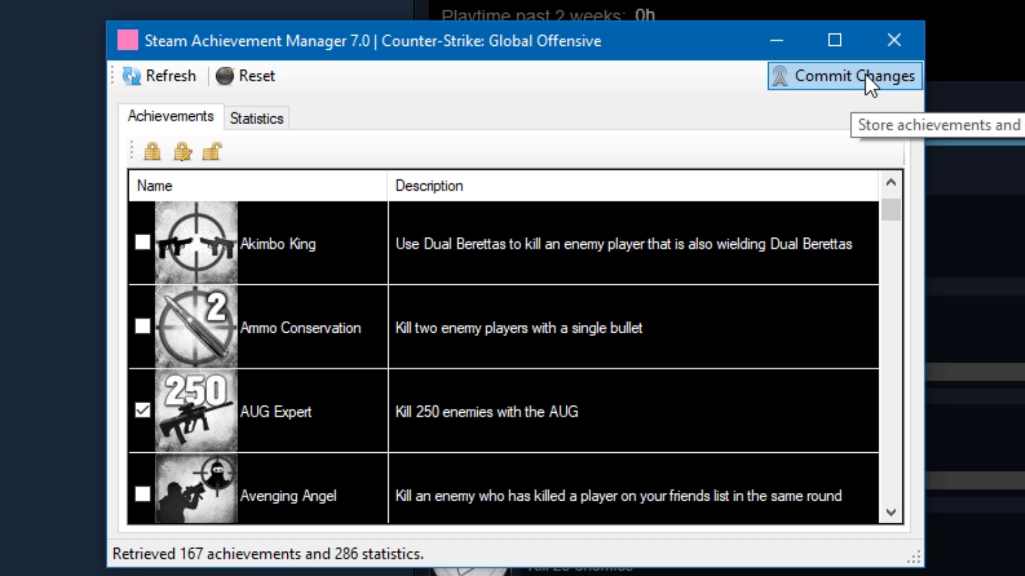
click(852, 75)
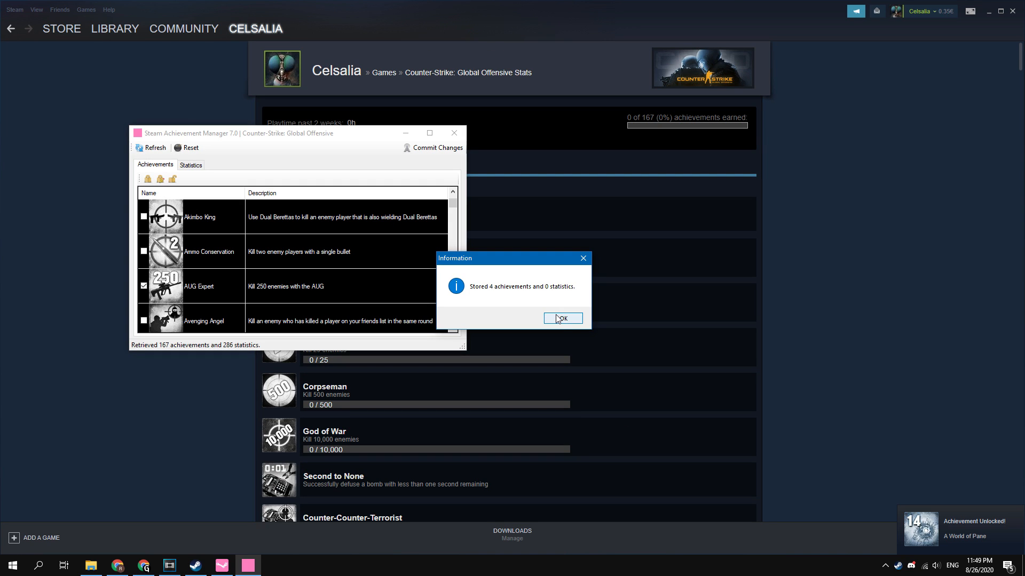
- Dismiss the SAM confirmation and view 4 of 167 achievements earned in Steam
click(562, 318)
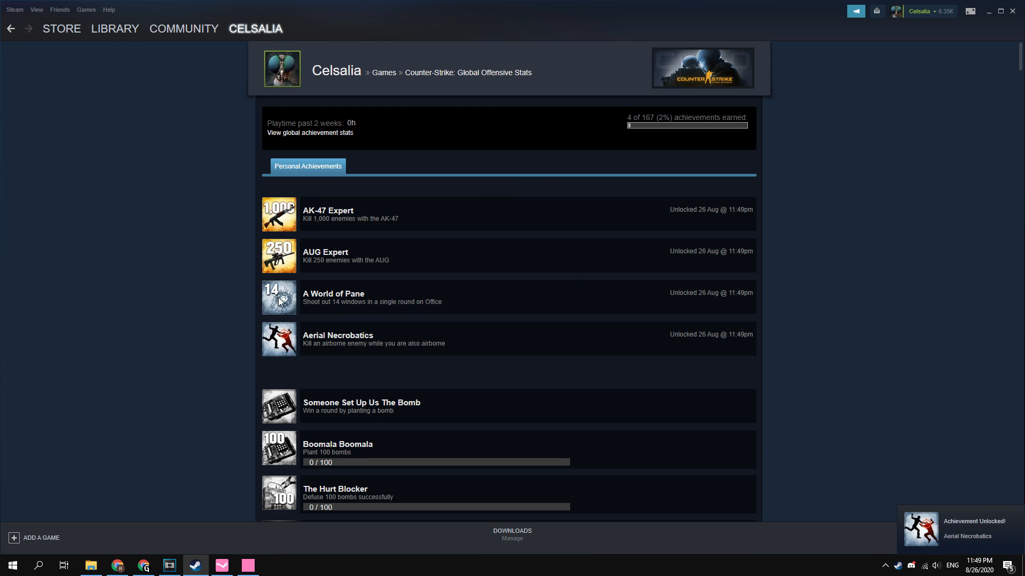
mouse_move(82, 302)
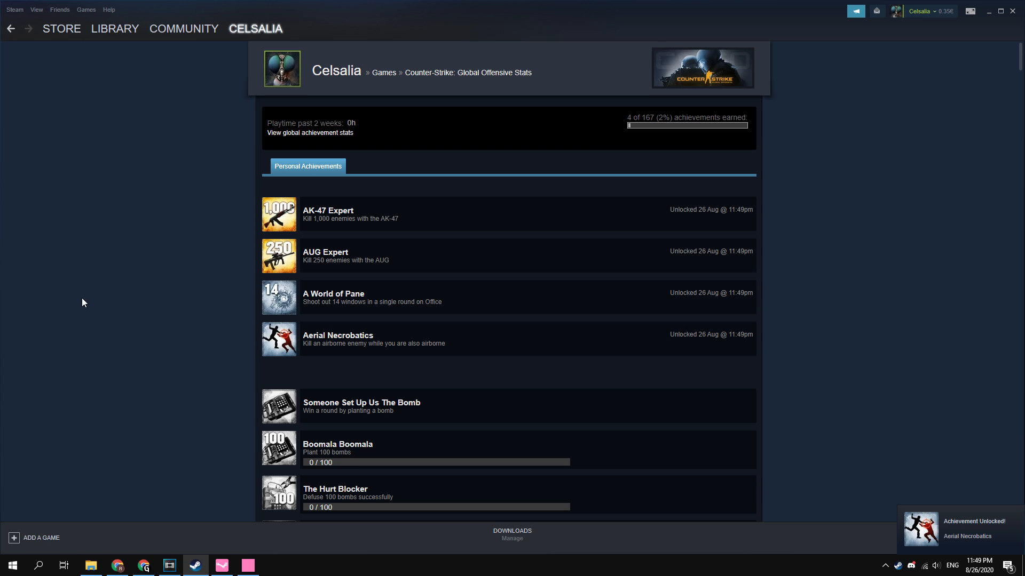